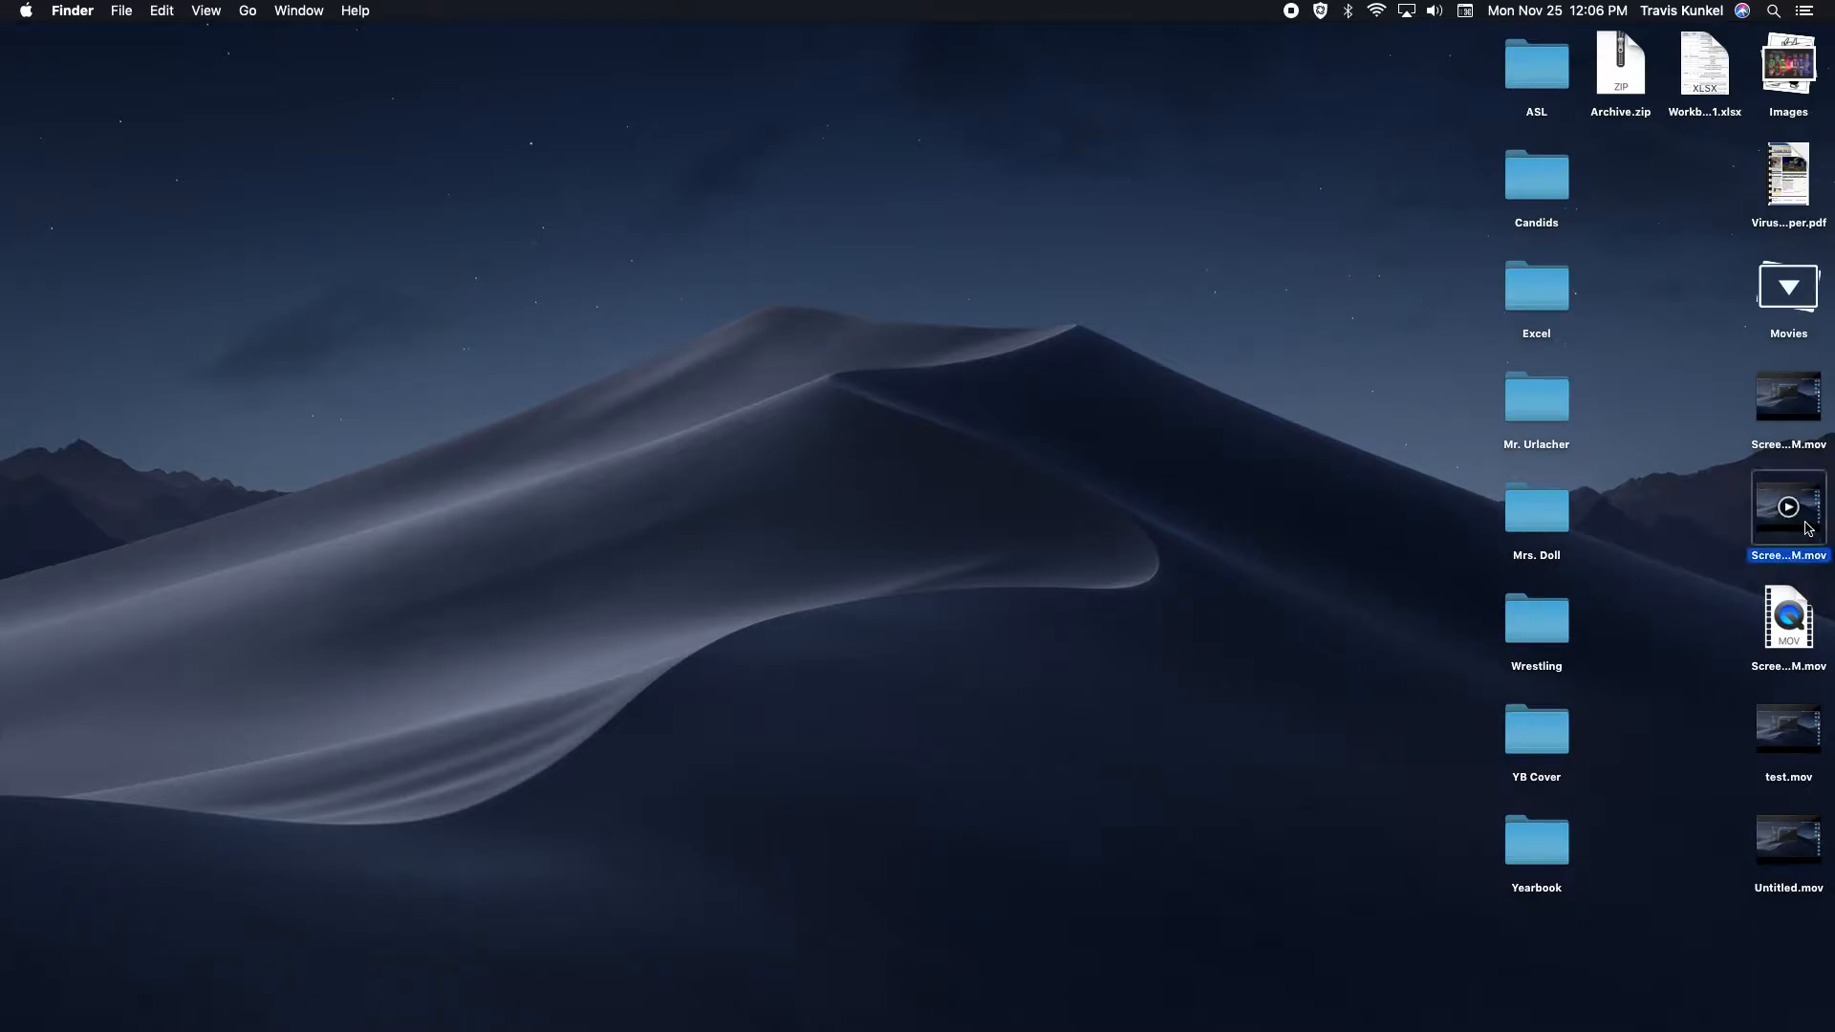
Open 'Screen Recording 2019-11-22 at 11.50.01 AM.mov' from the desktop in QuickTime Player
double_click(1787, 508)
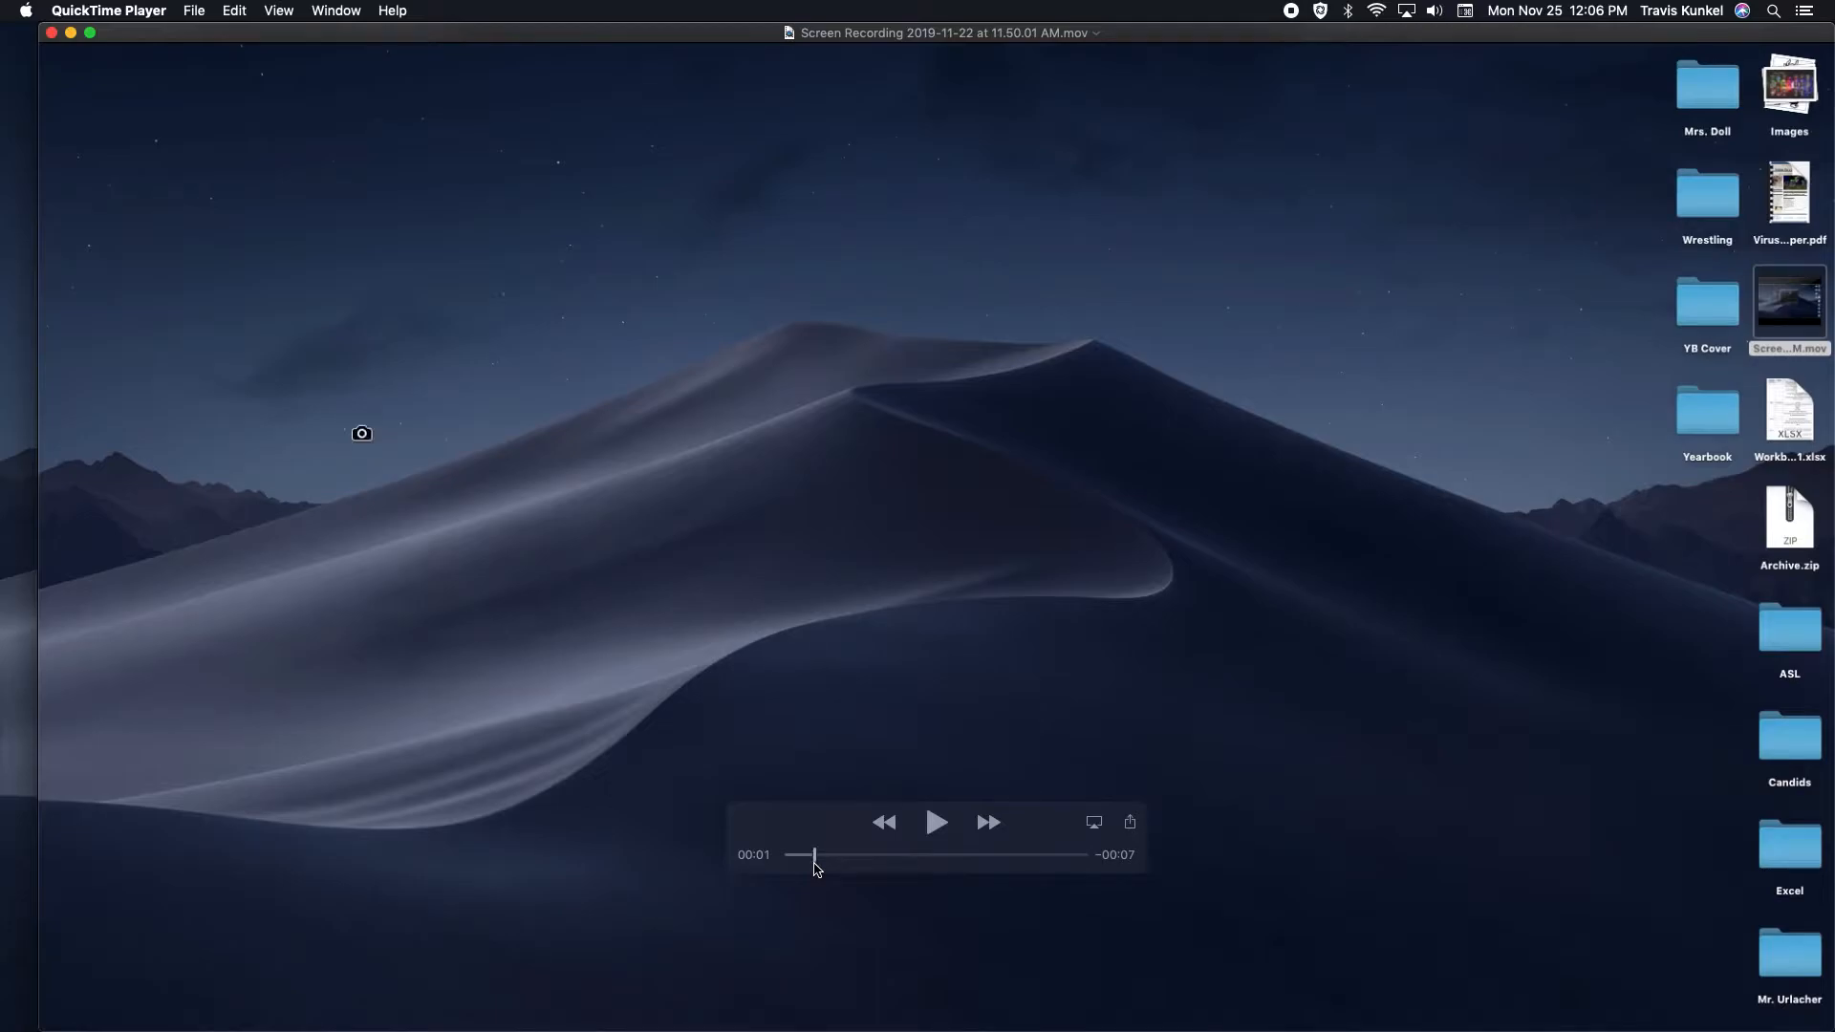
mouse_move(361, 439)
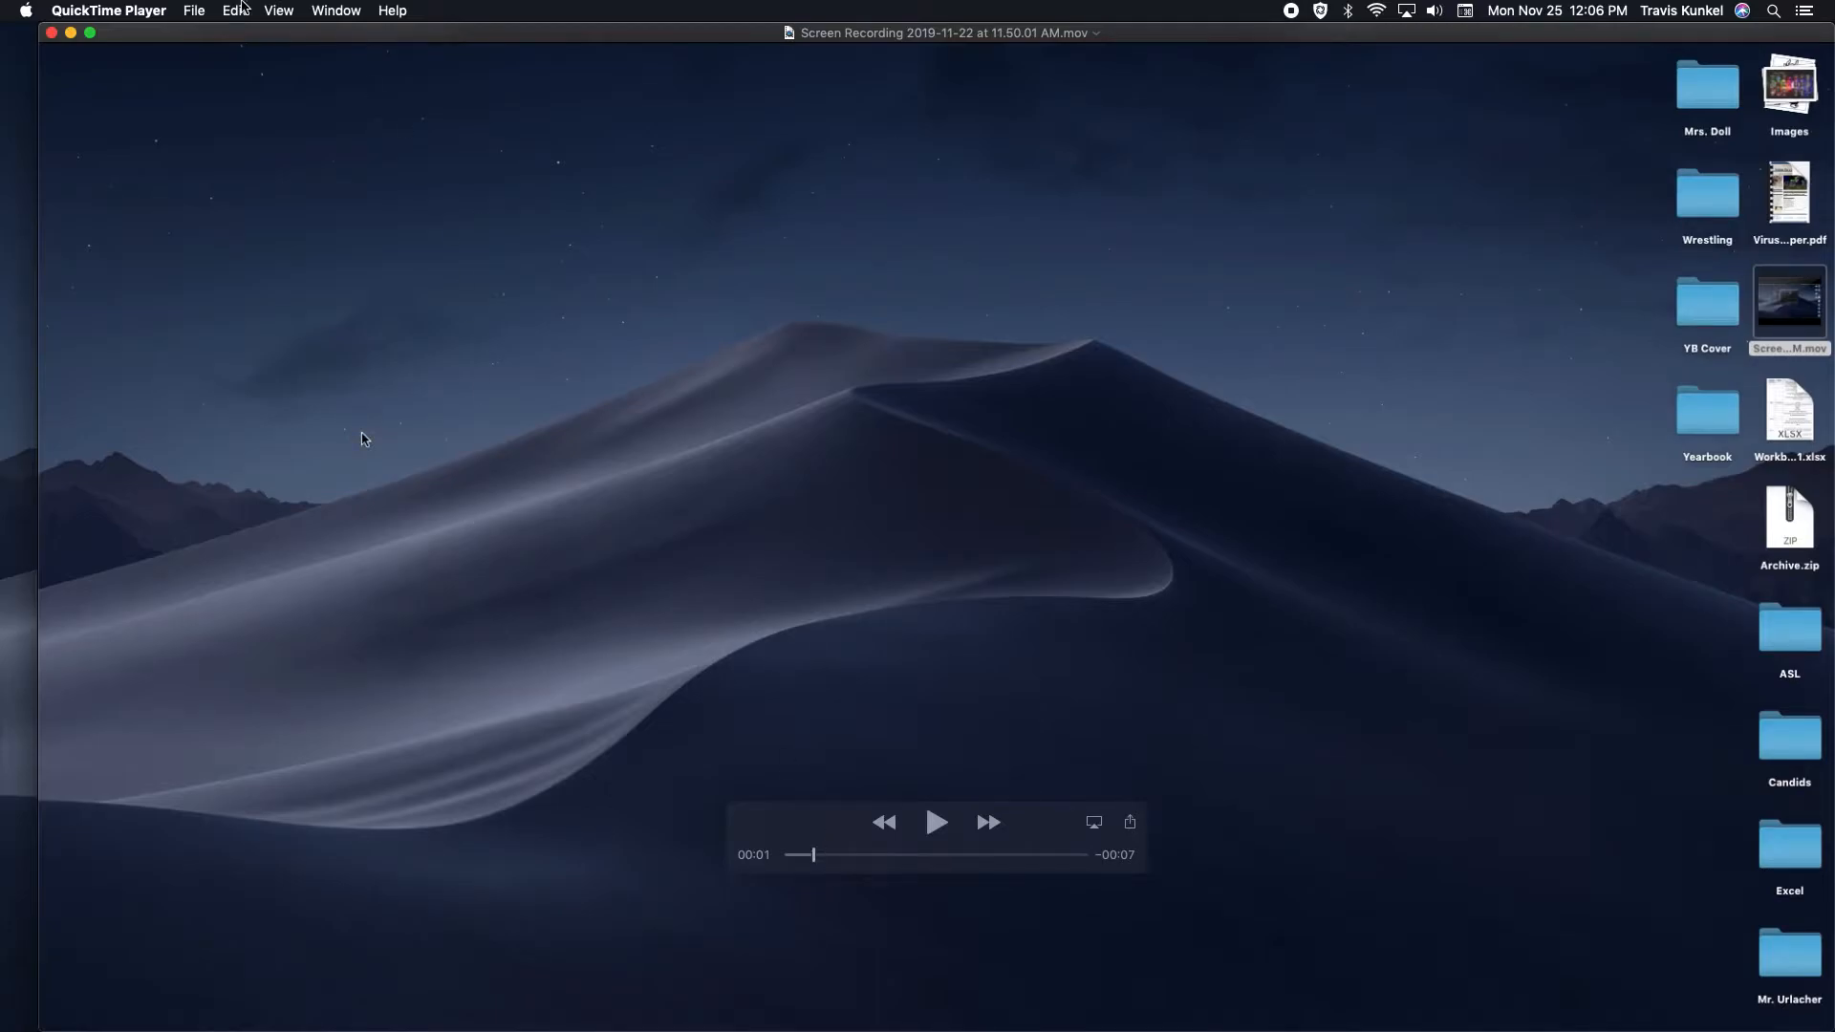
Split the clip near the start, then scrub the playhead to where the mistake ends
left_click(233, 10)
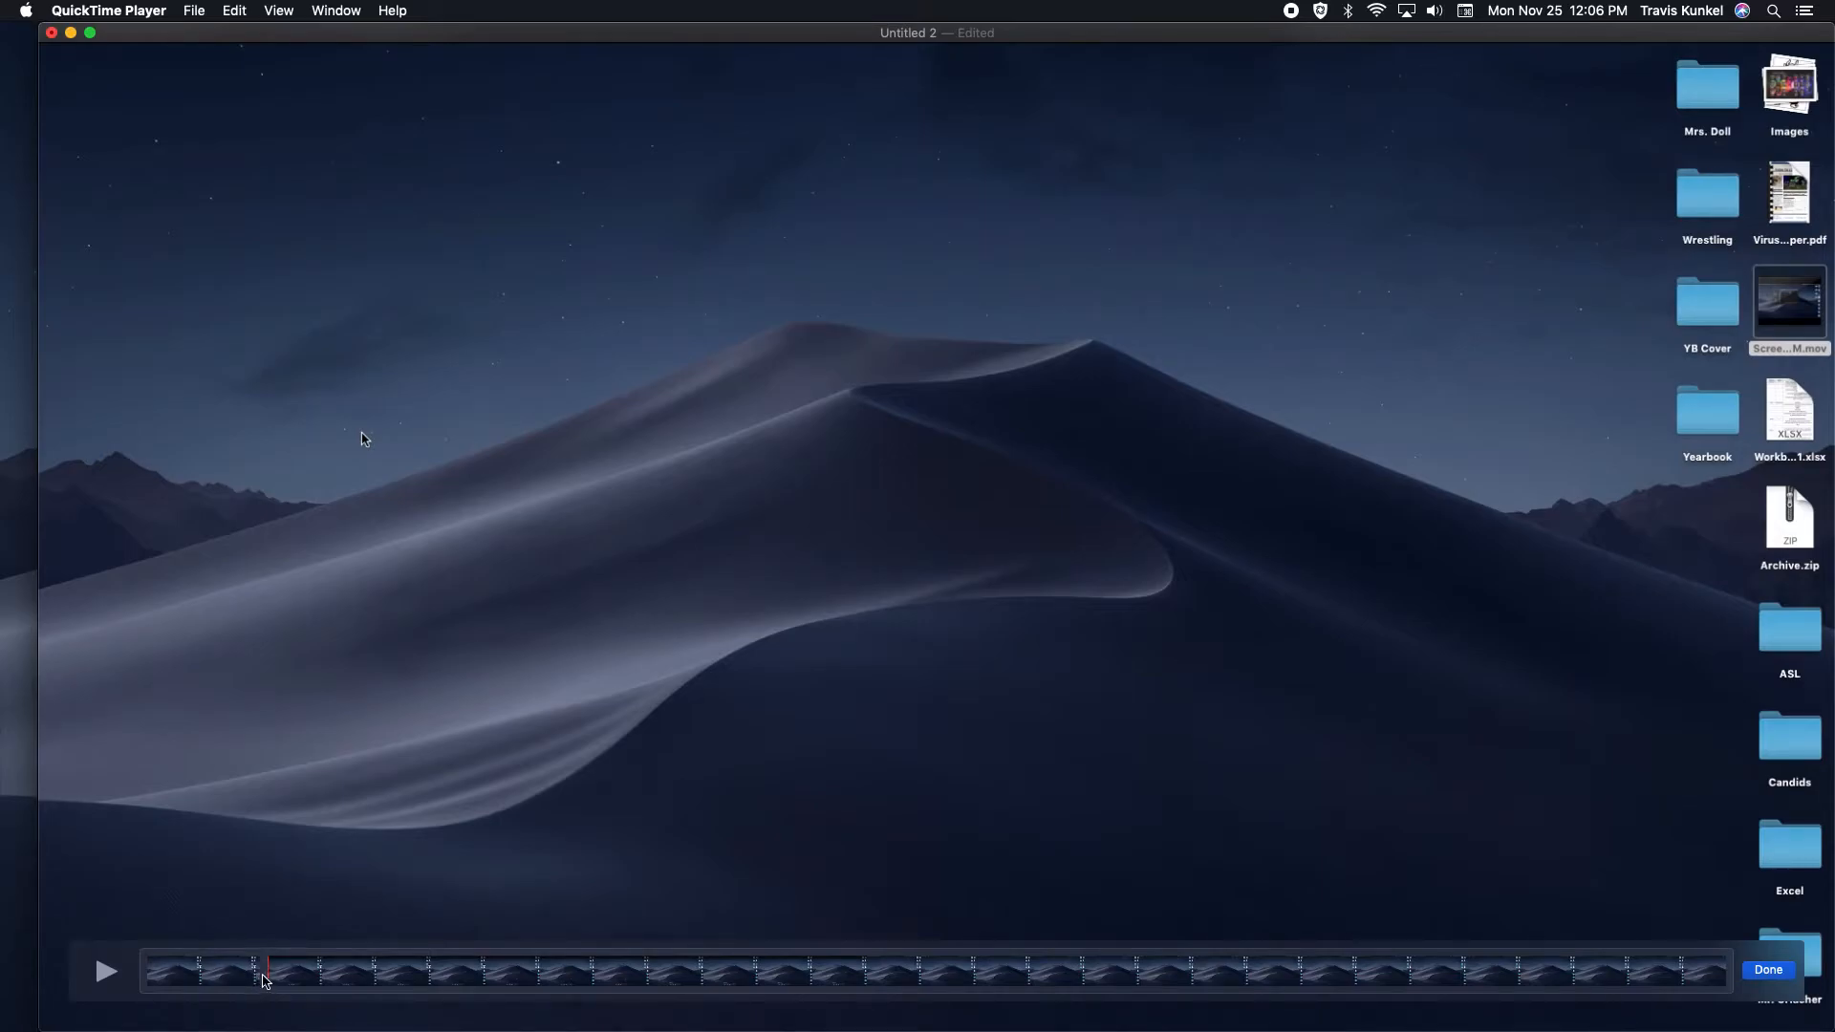
left_click_drag(267, 969, 325, 969)
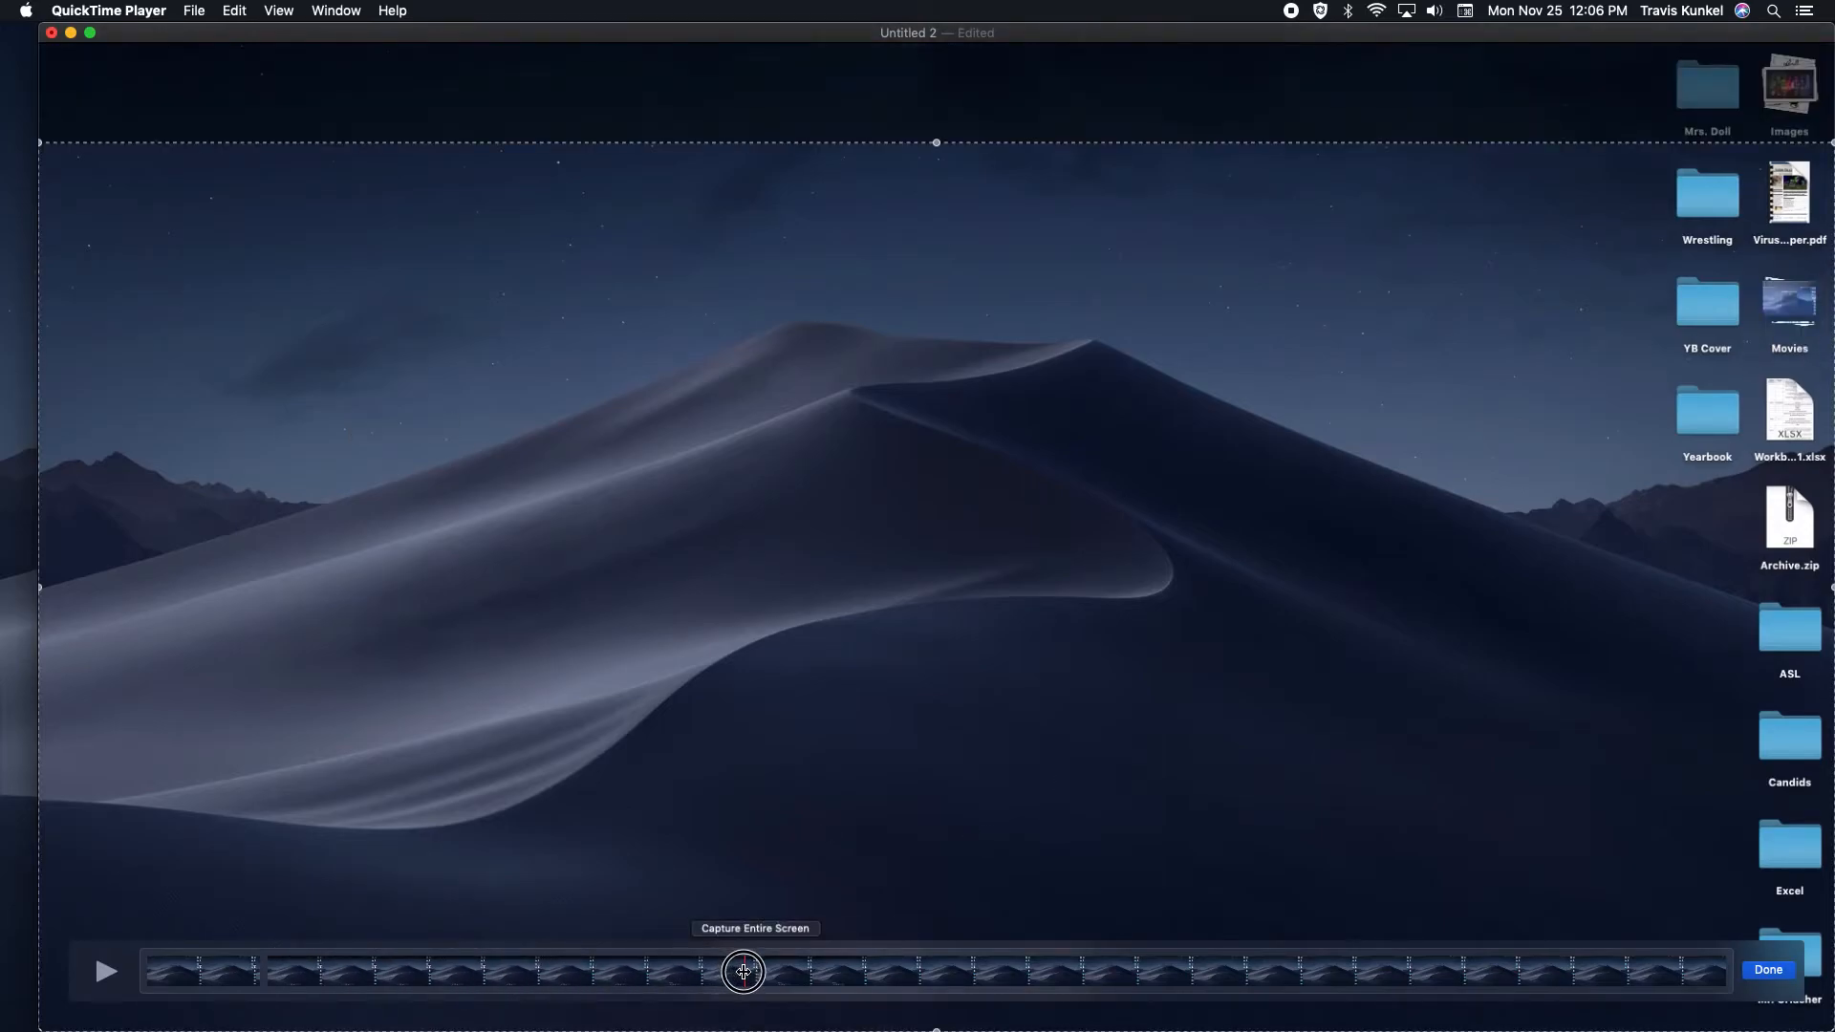
left_click_drag(743, 970, 943, 970)
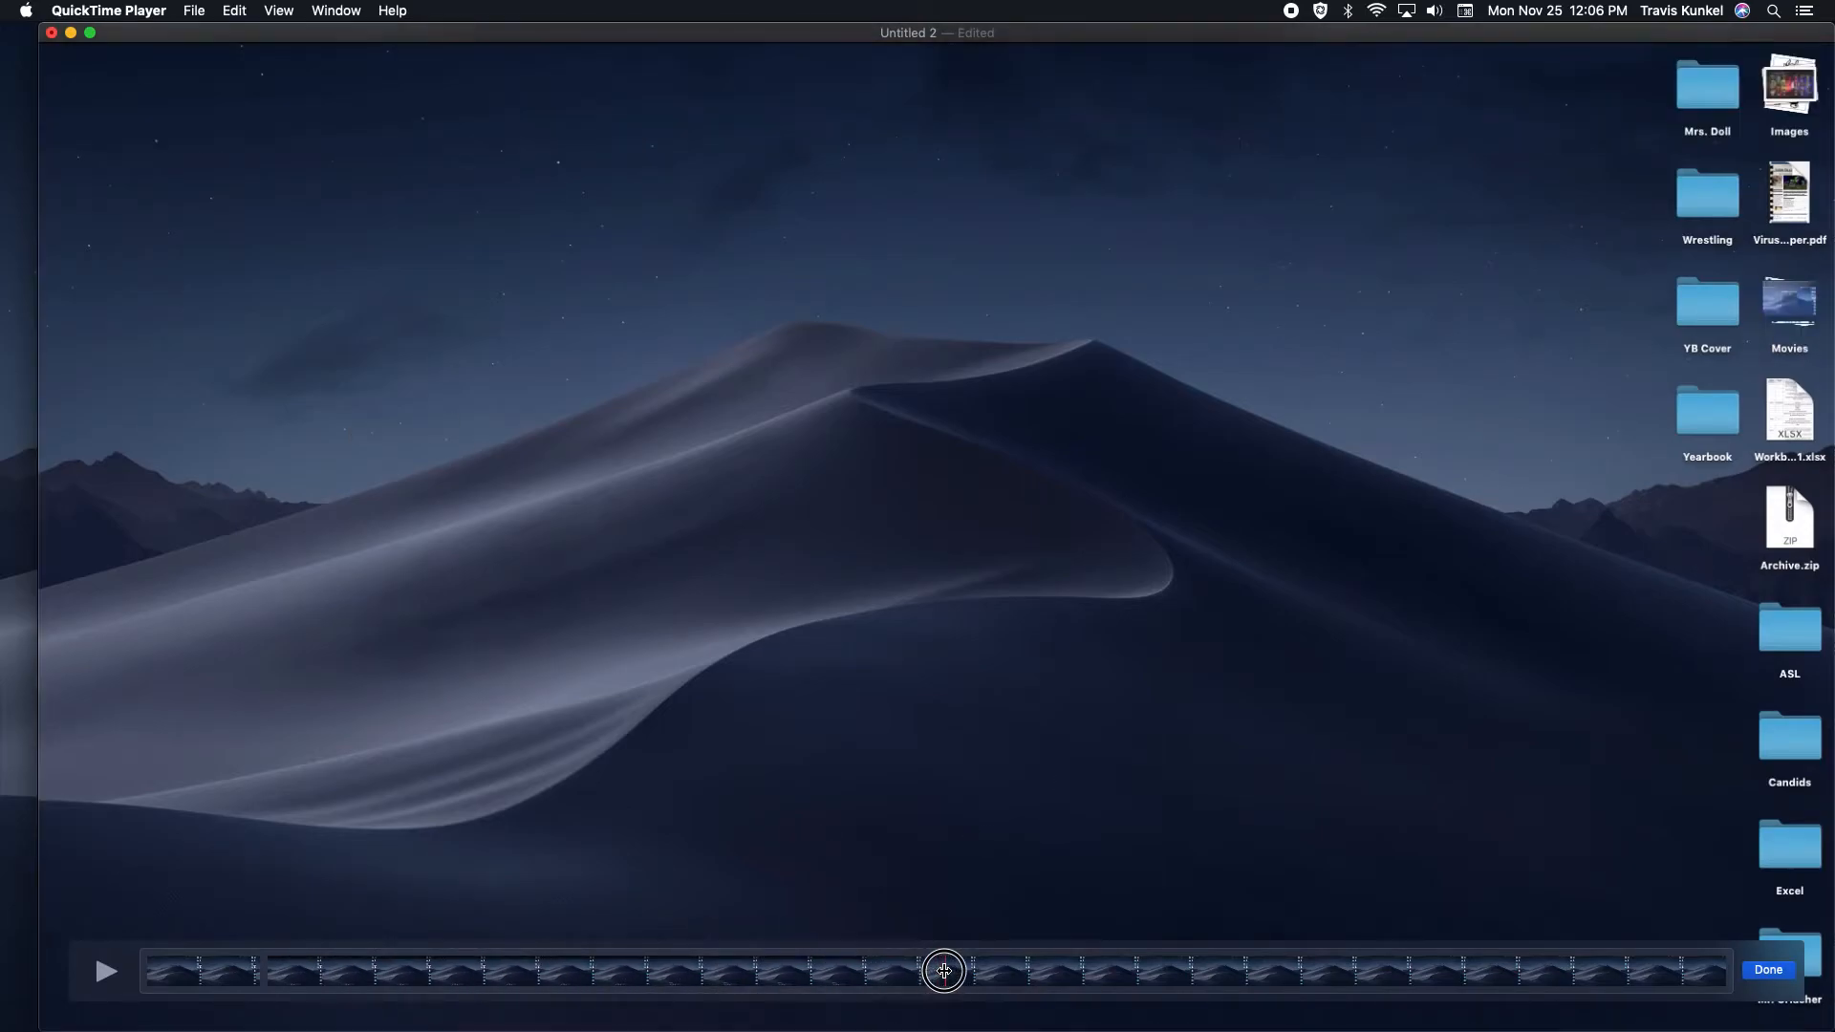
left_click_drag(944, 970, 901, 970)
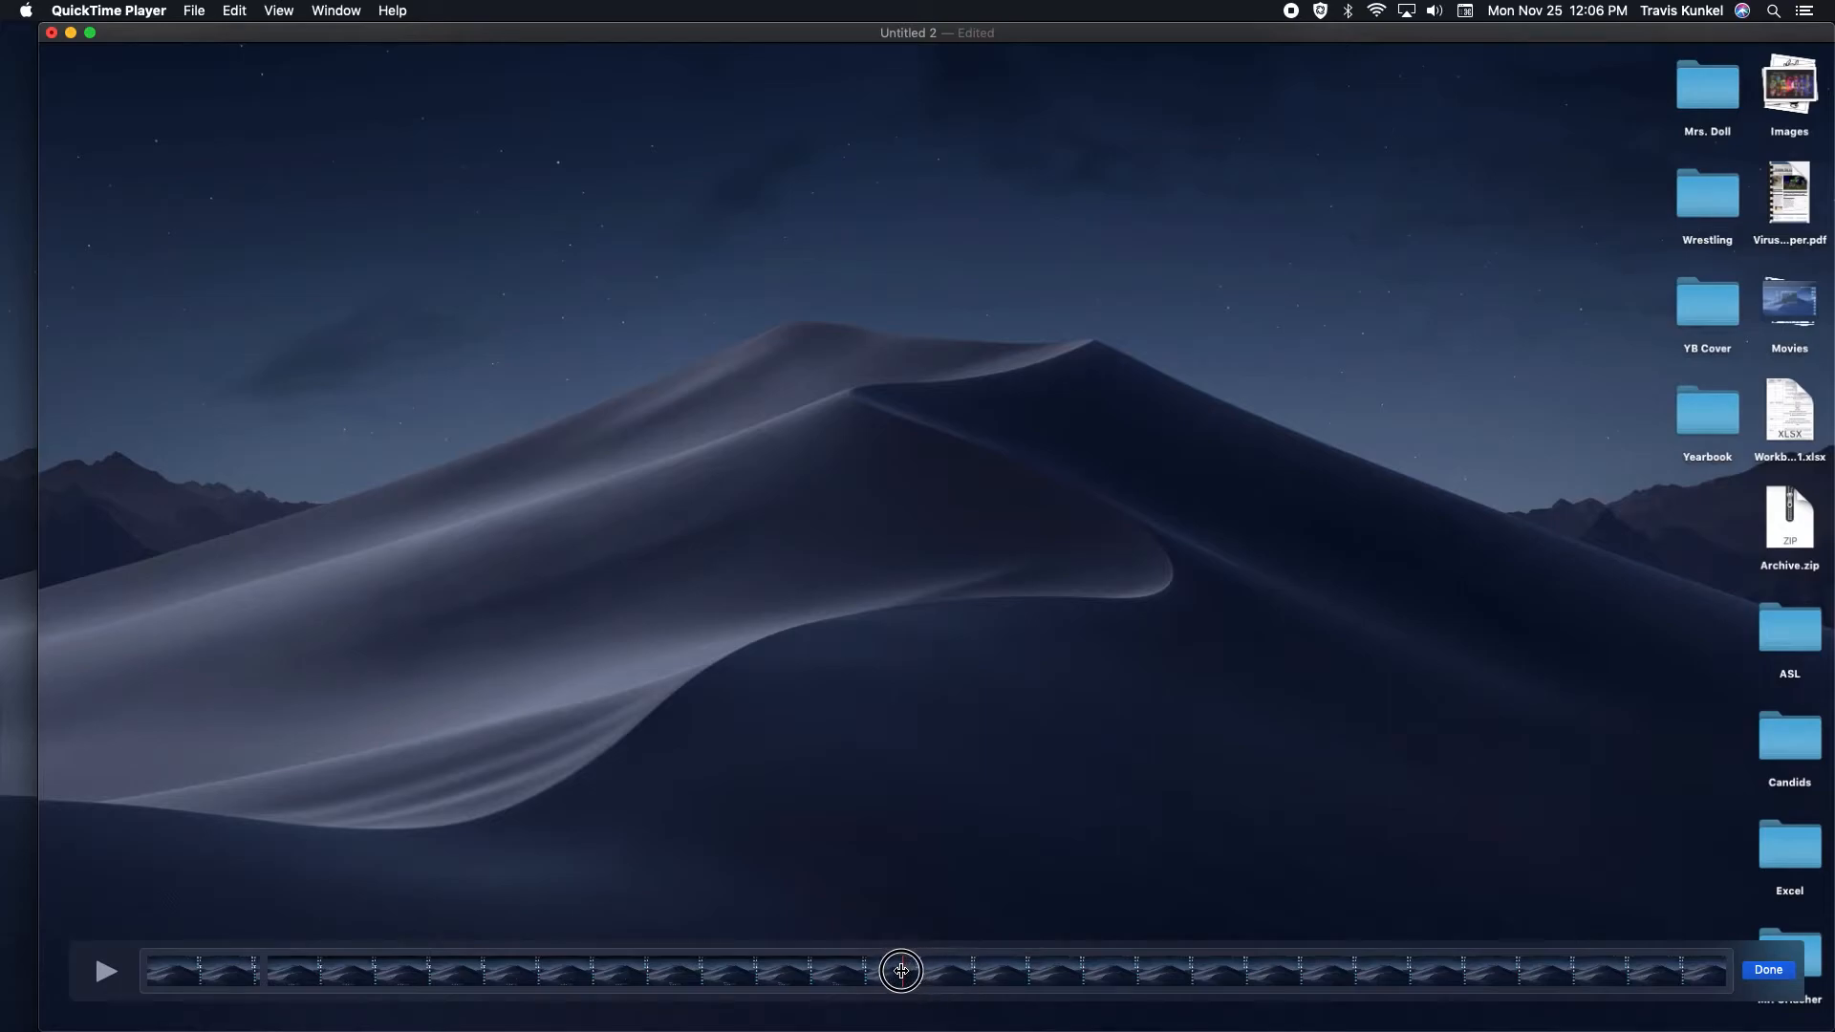
left_click_drag(901, 971, 936, 971)
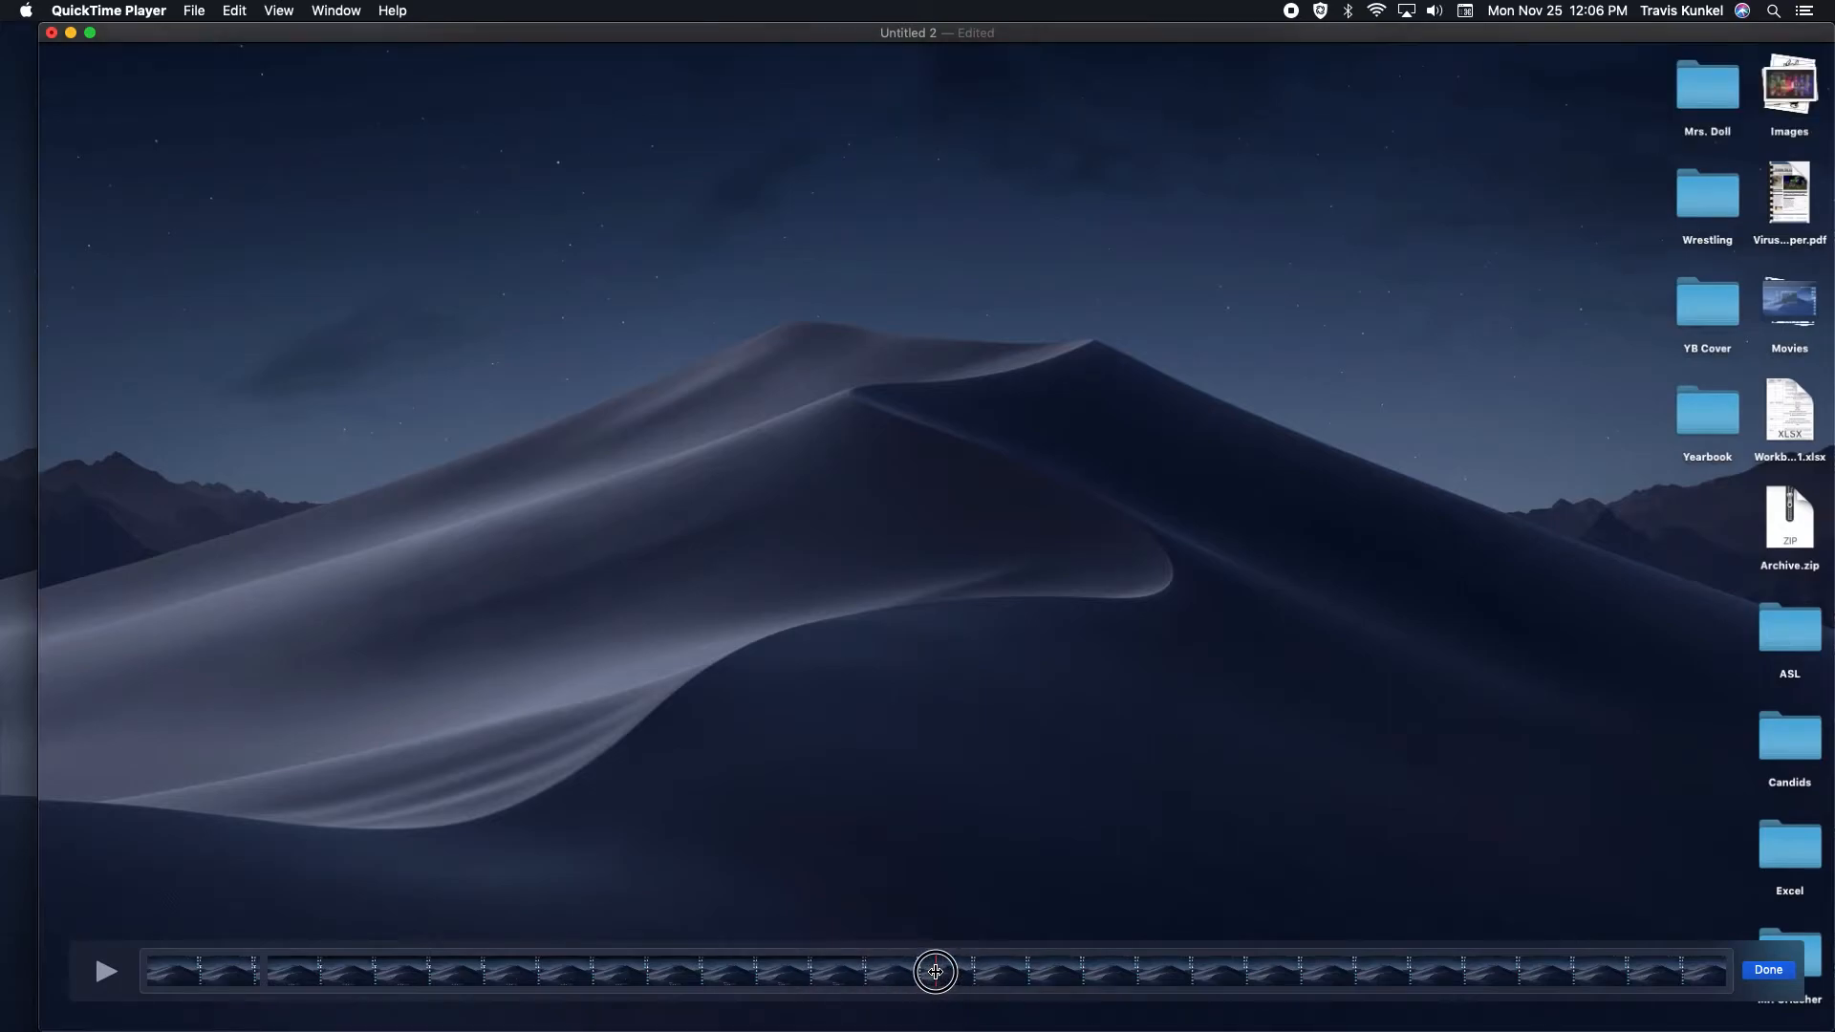
left_click_drag(934, 970, 896, 971)
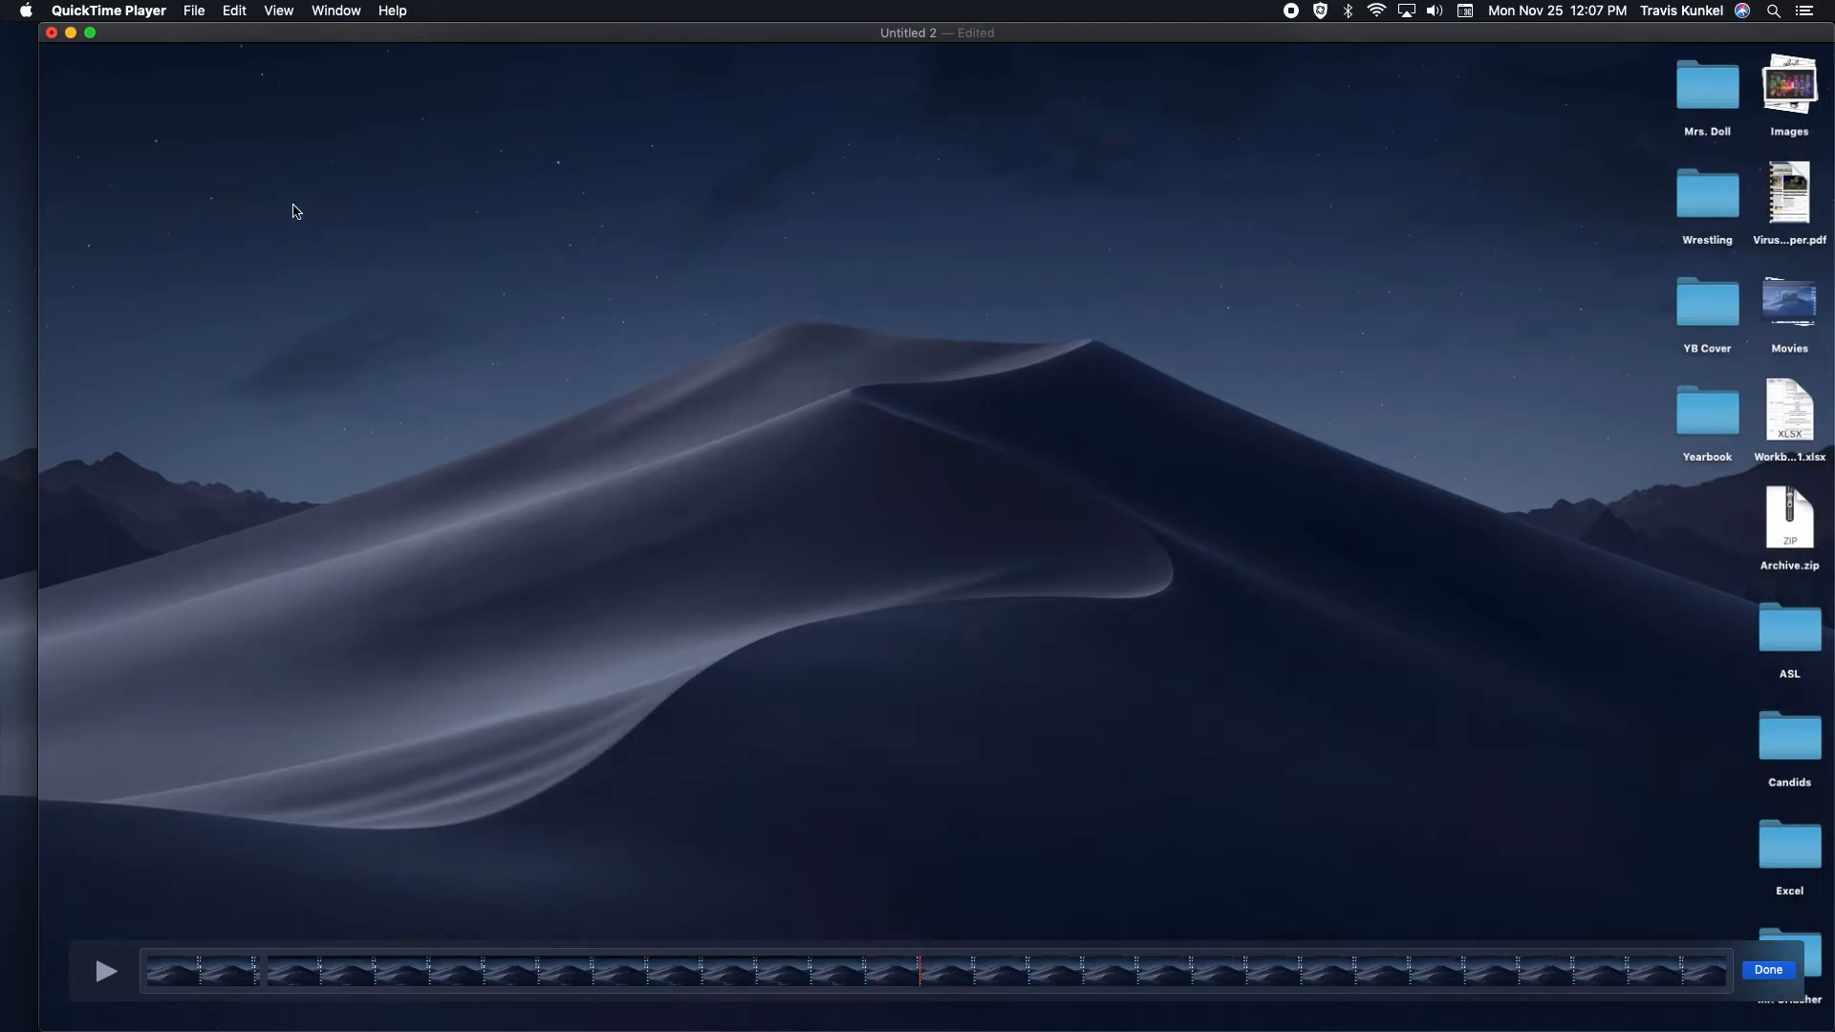
Split the clip at the playhead so the mistaken middle section becomes a separate clip
left_click(233, 10)
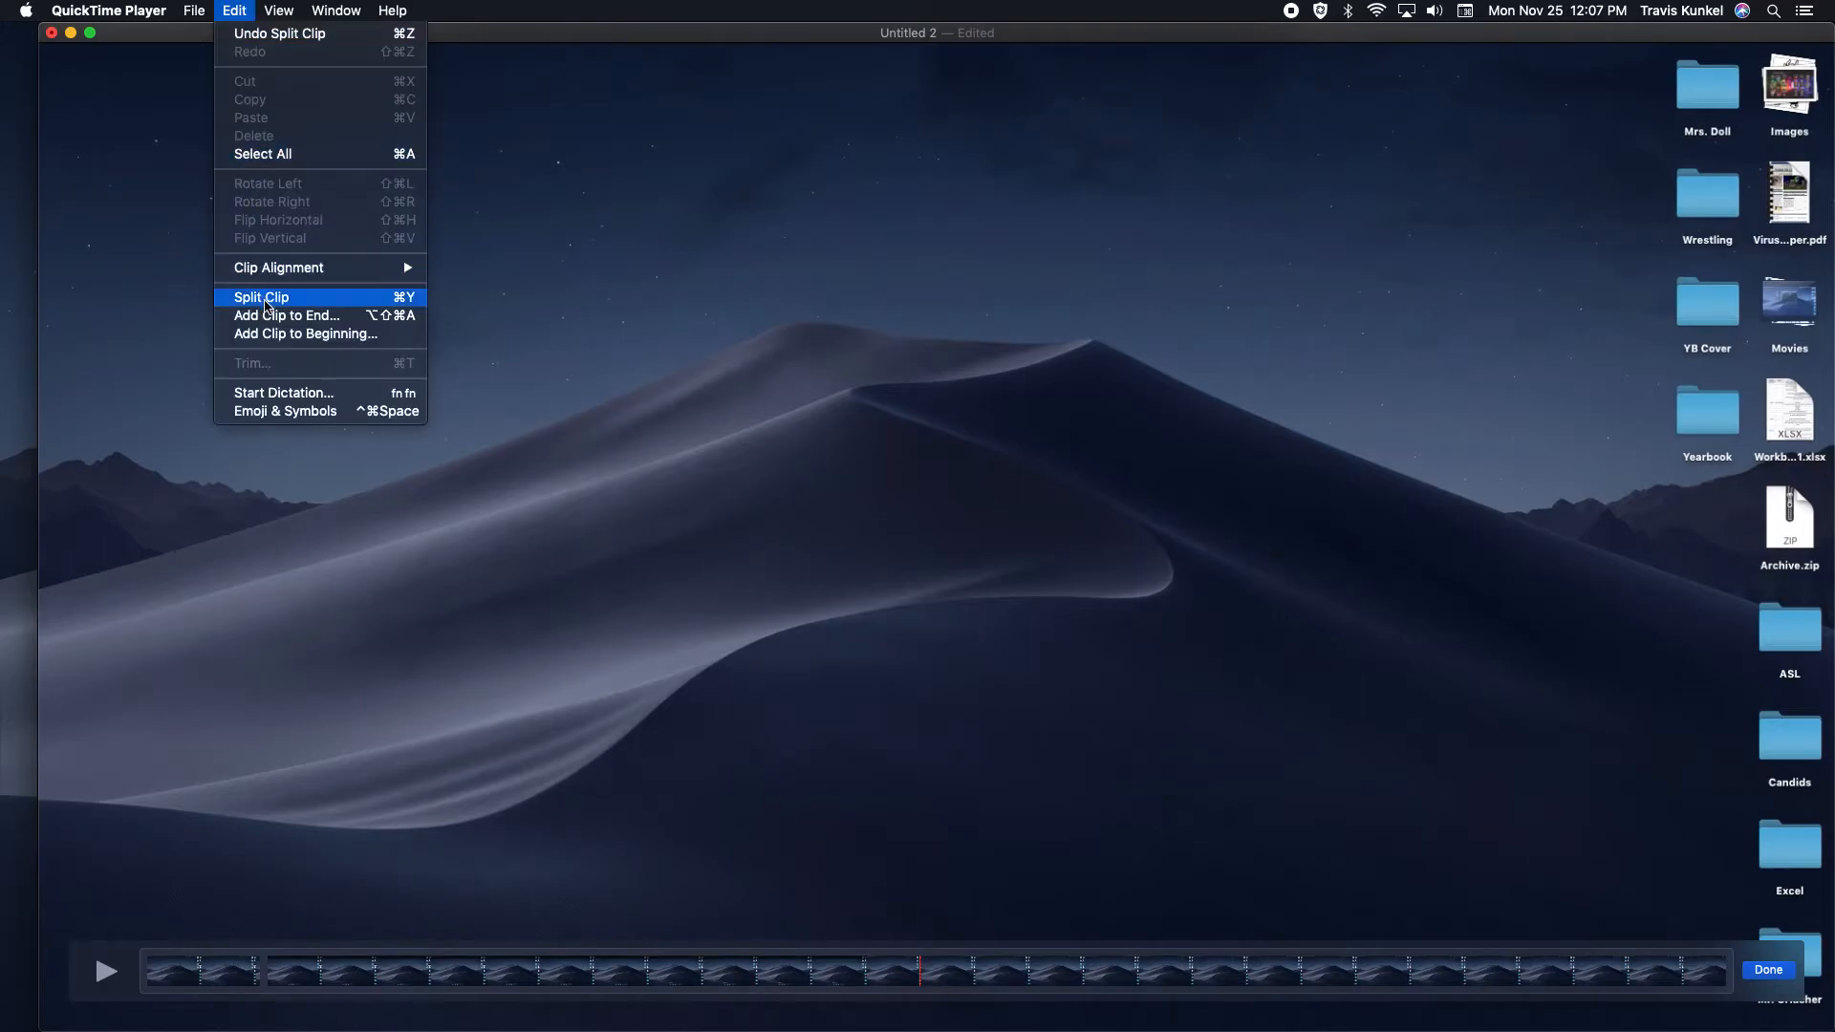
left_click(260, 298)
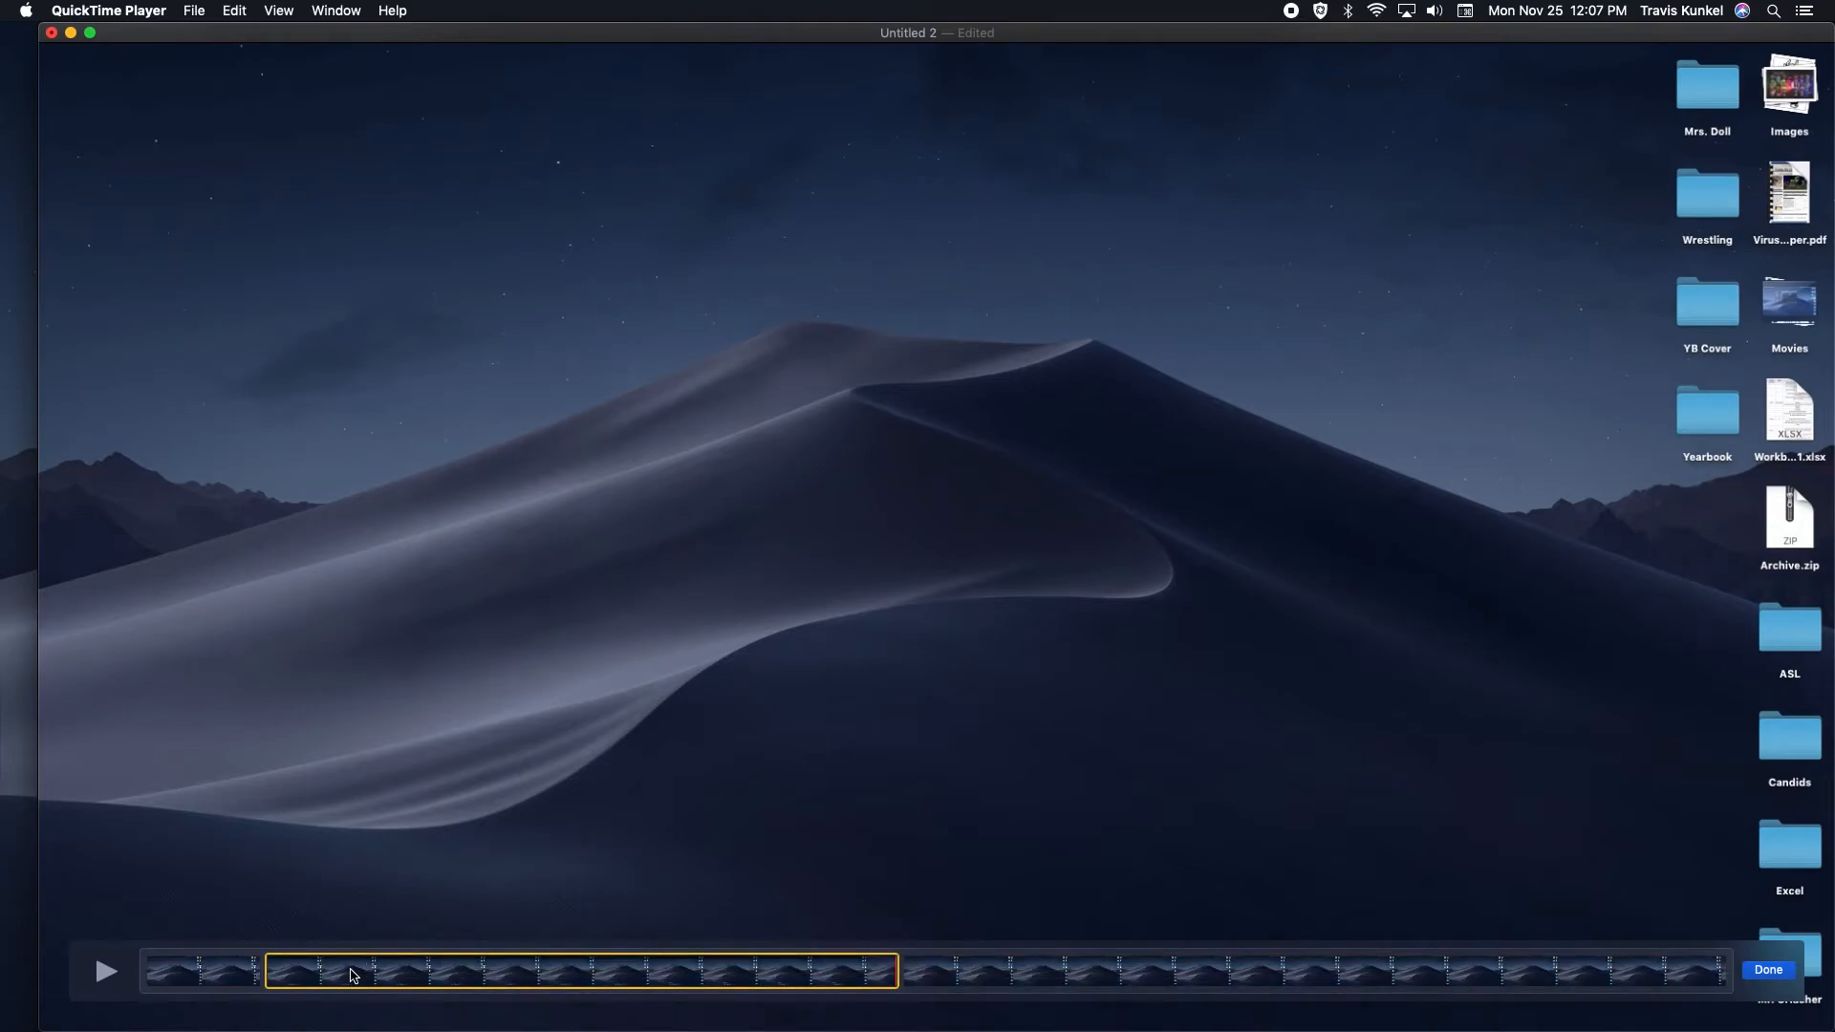
mouse_move(804, 989)
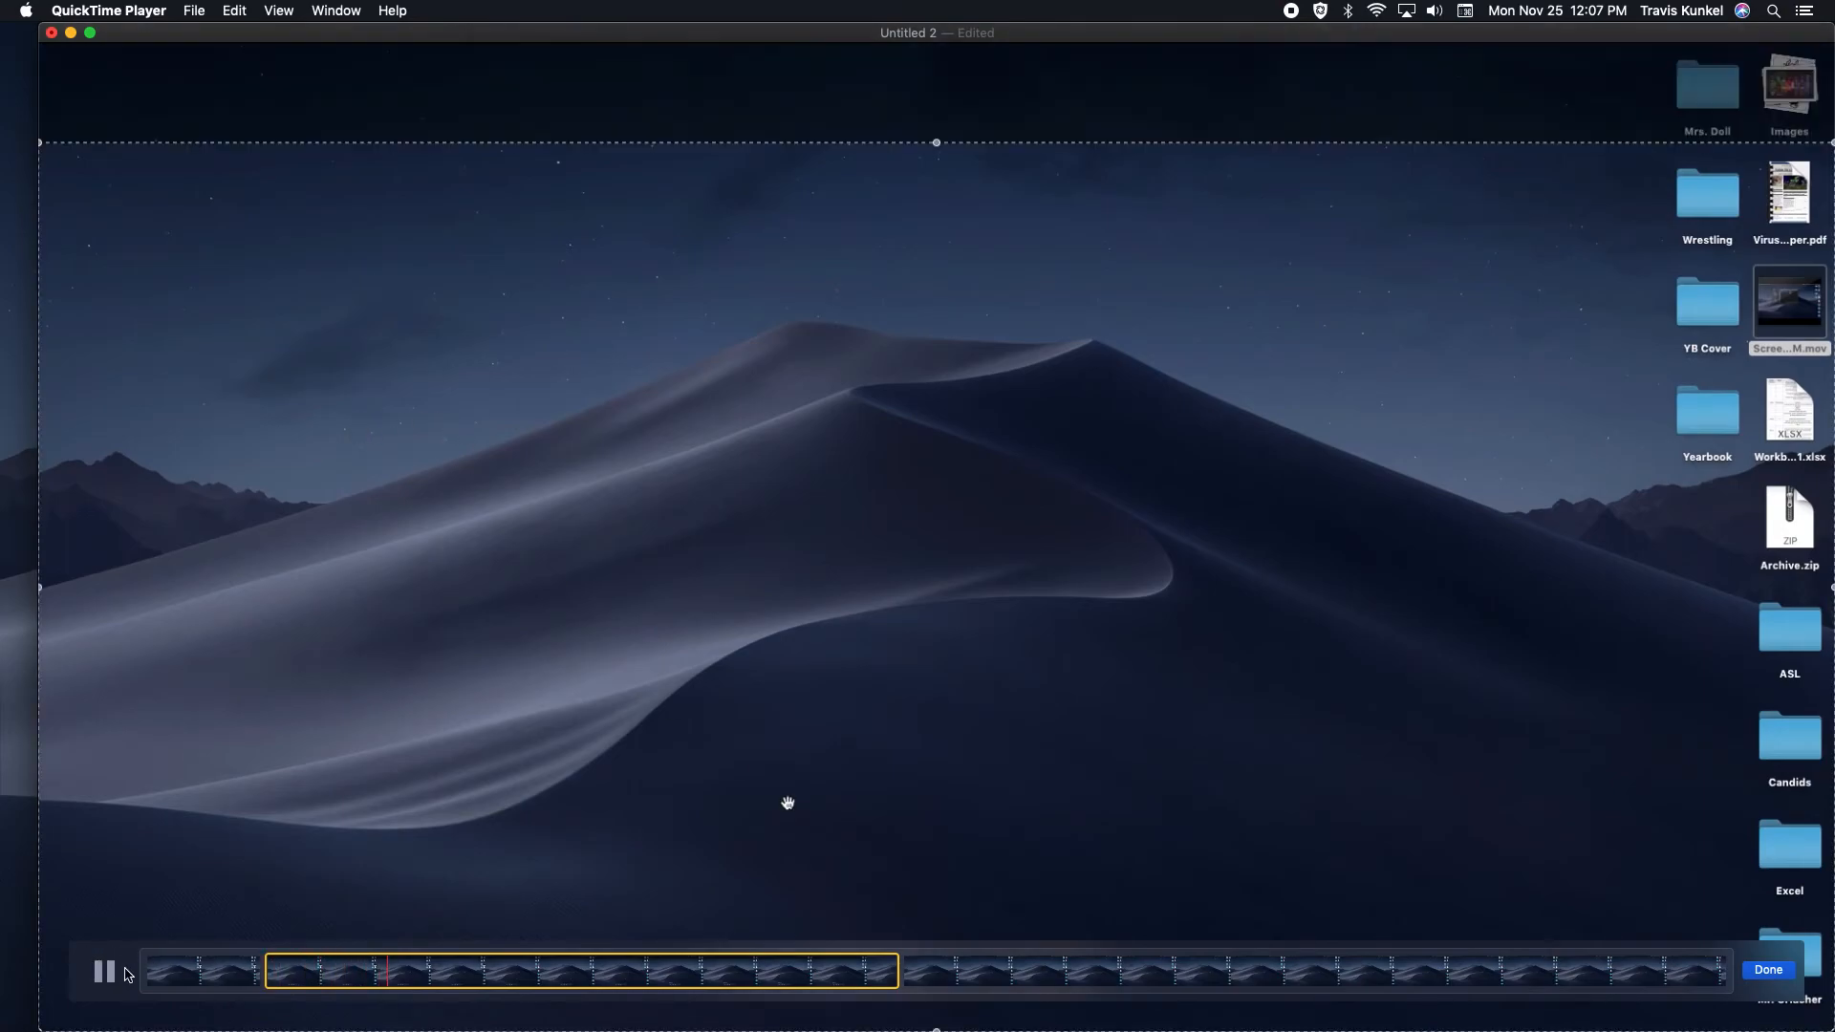
Pause, play back the shortened recording to check it, and click Done
left_click(104, 971)
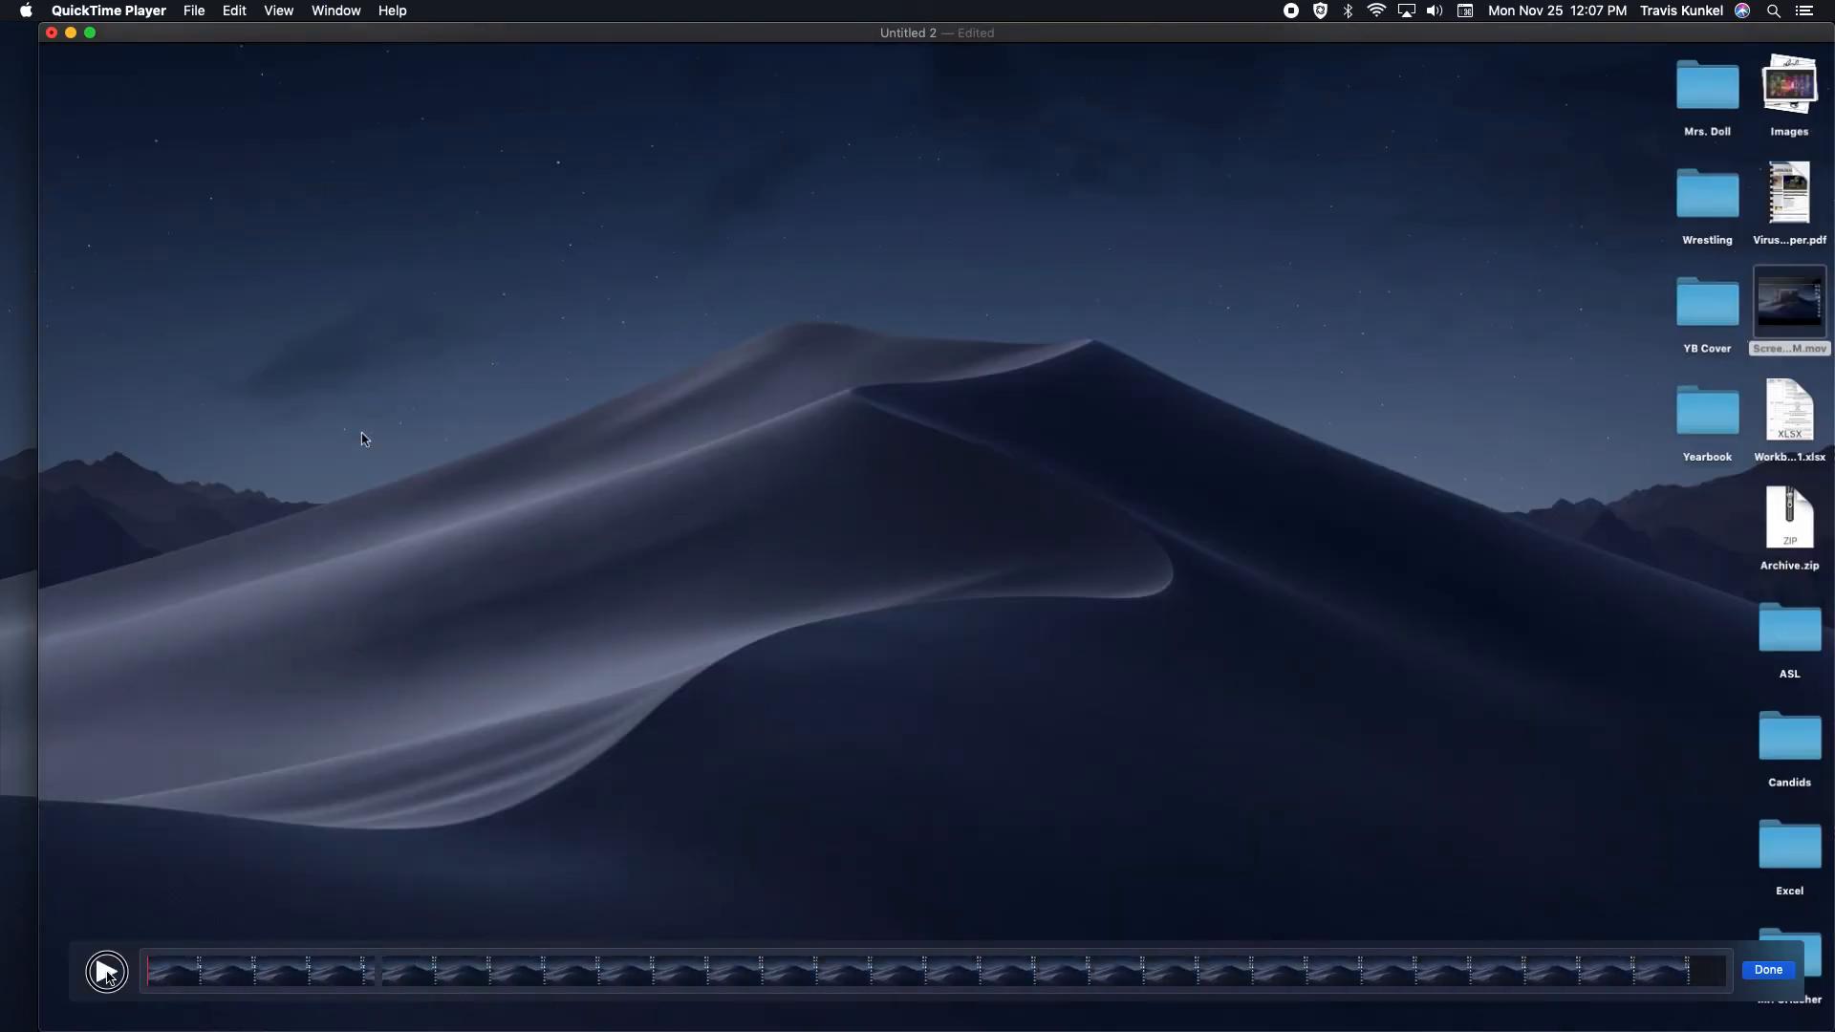
left_click(105, 970)
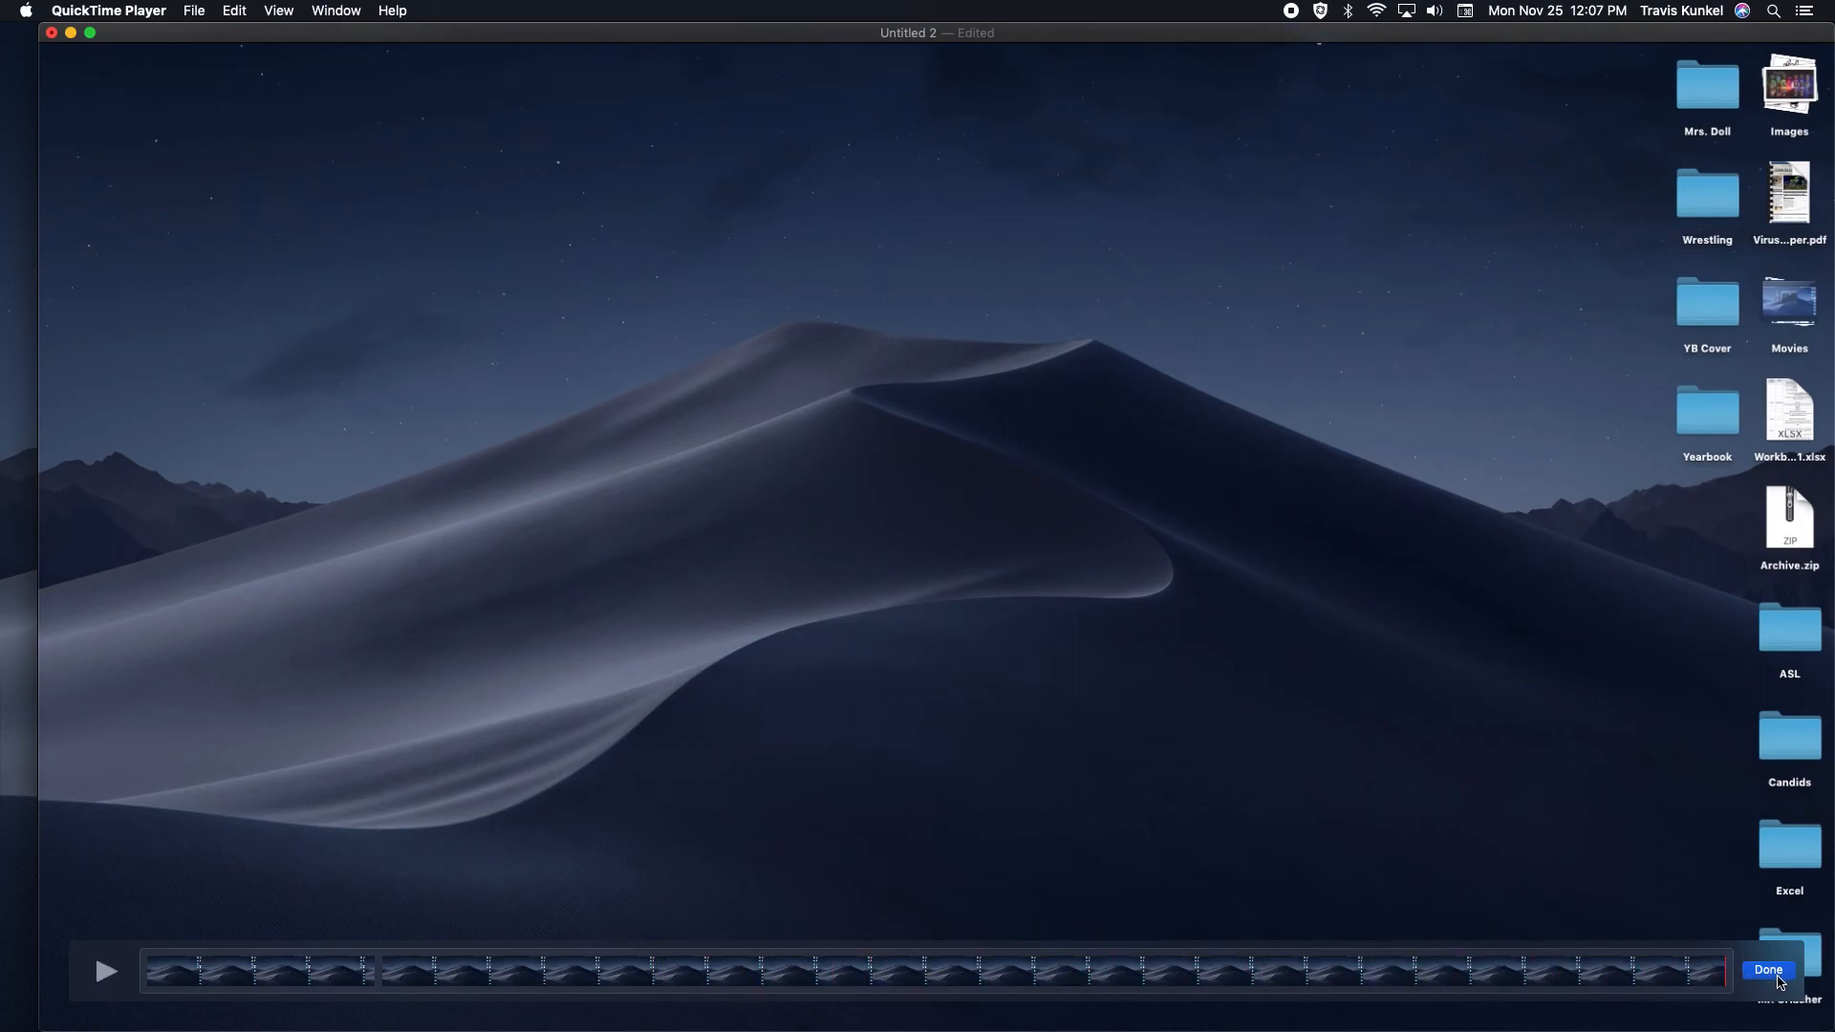
left_click(1766, 970)
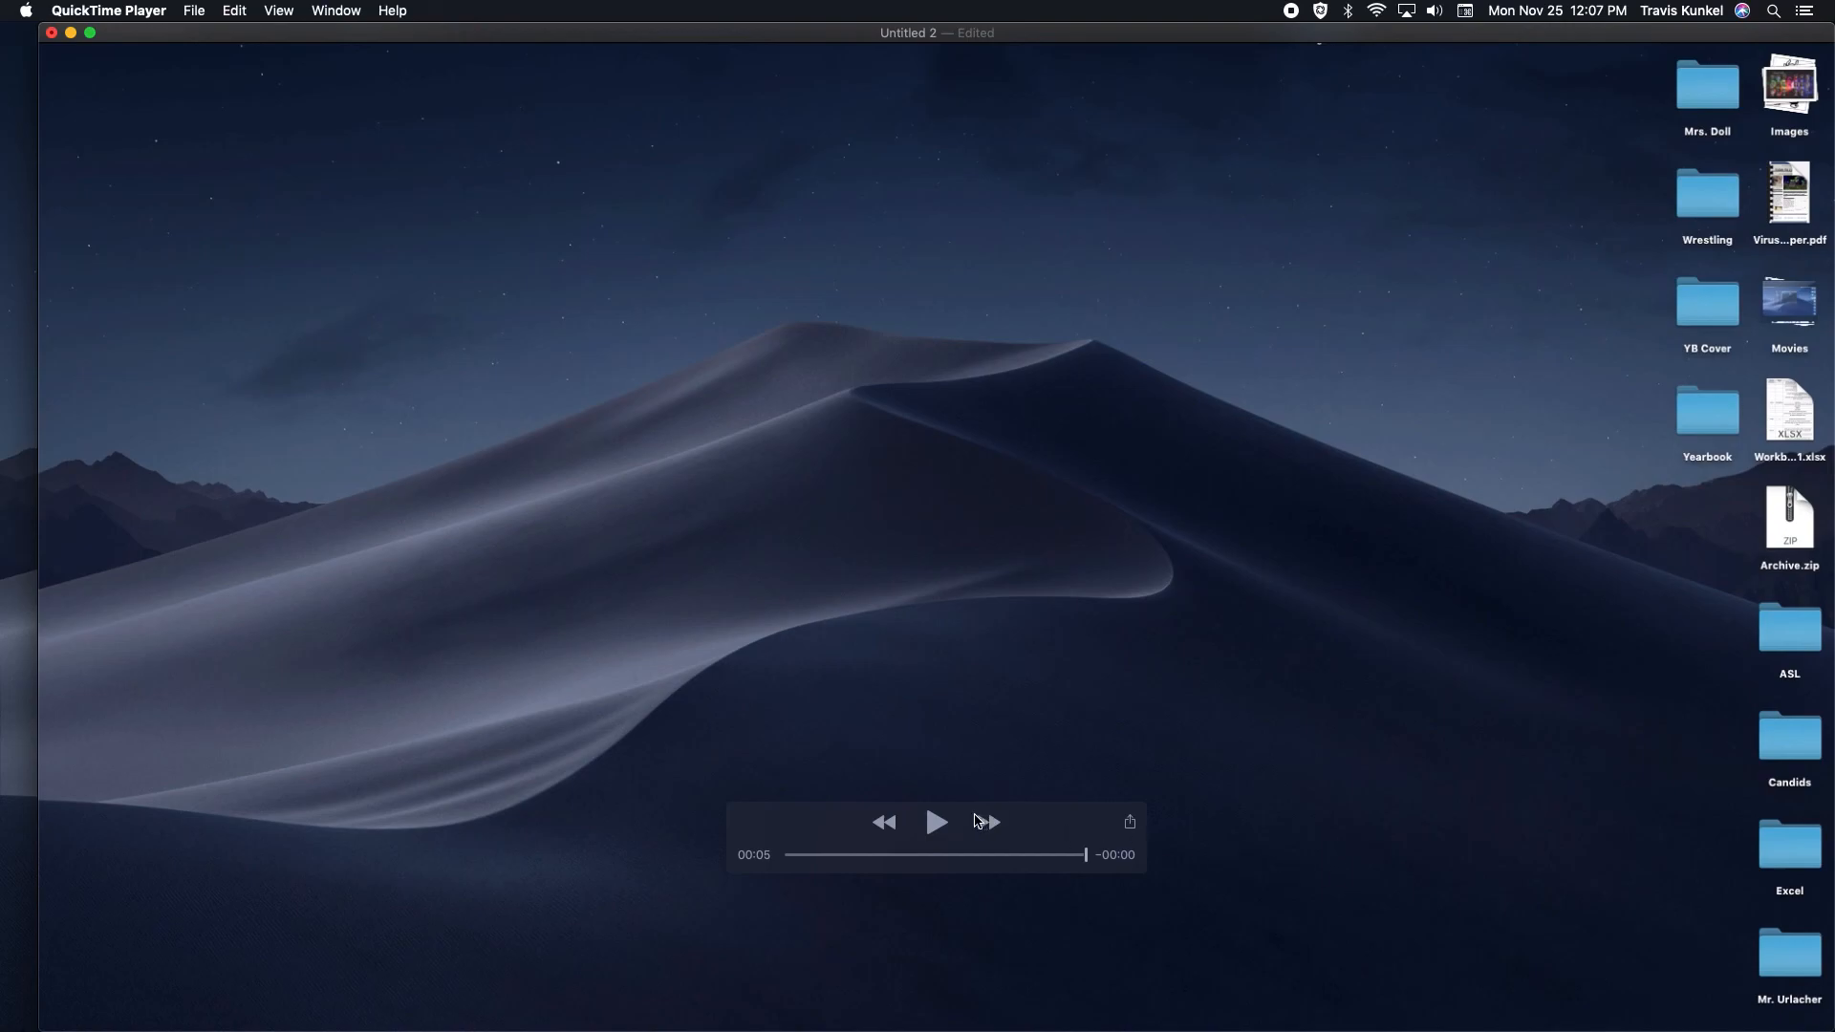